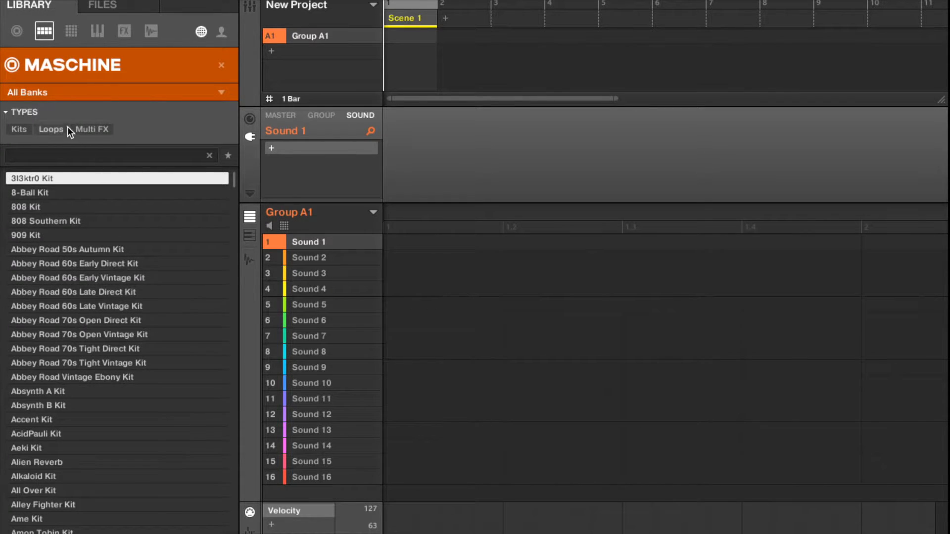
Filter the browser to Maschine 2.5 Library Urban Kits.
left_click(224, 92)
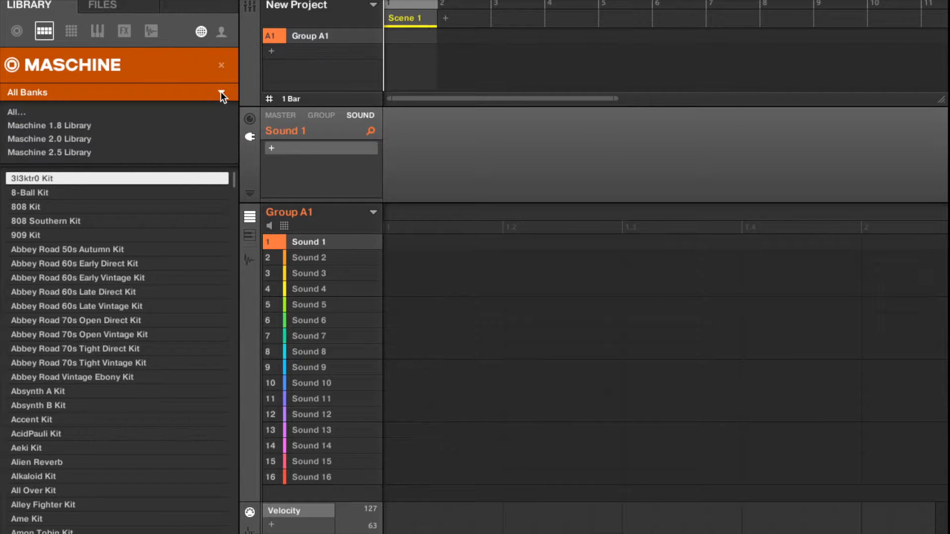
mouse_move(92, 153)
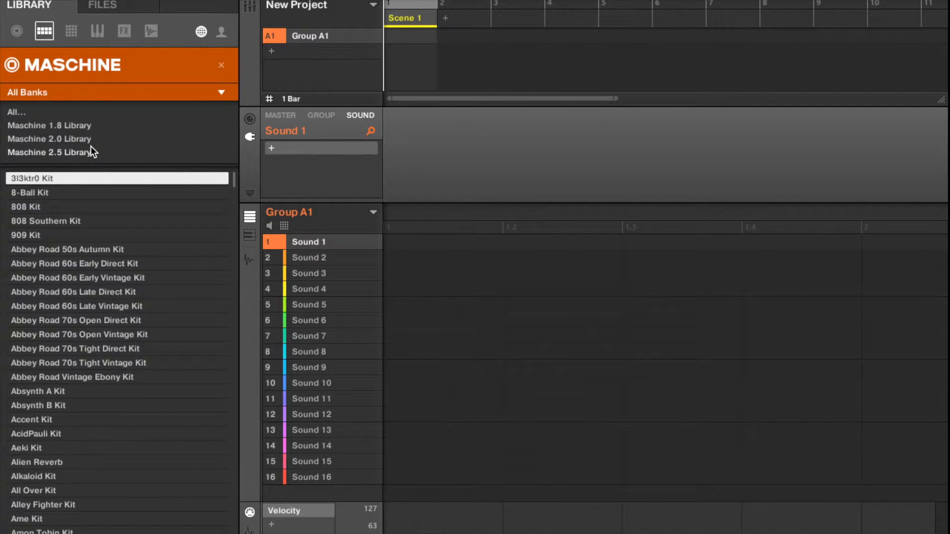
mouse_move(83, 156)
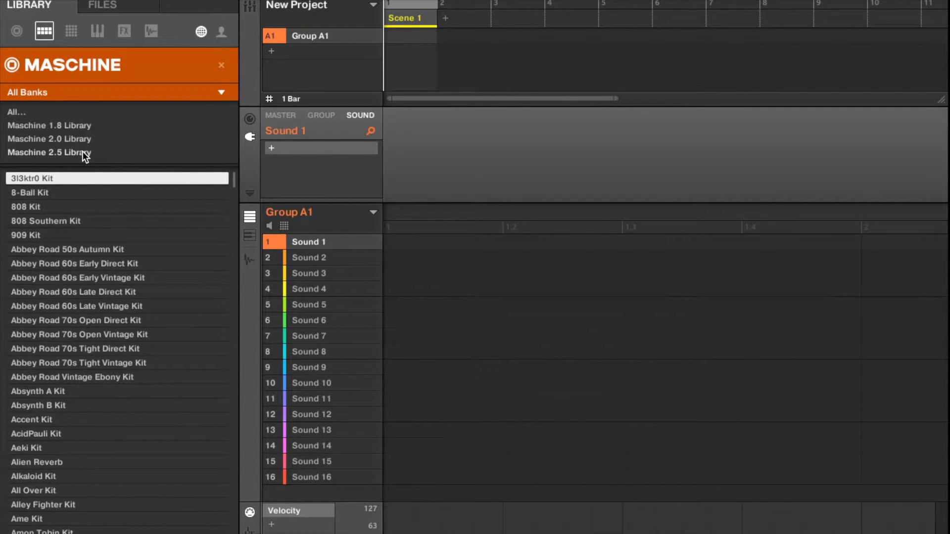
left_click(50, 153)
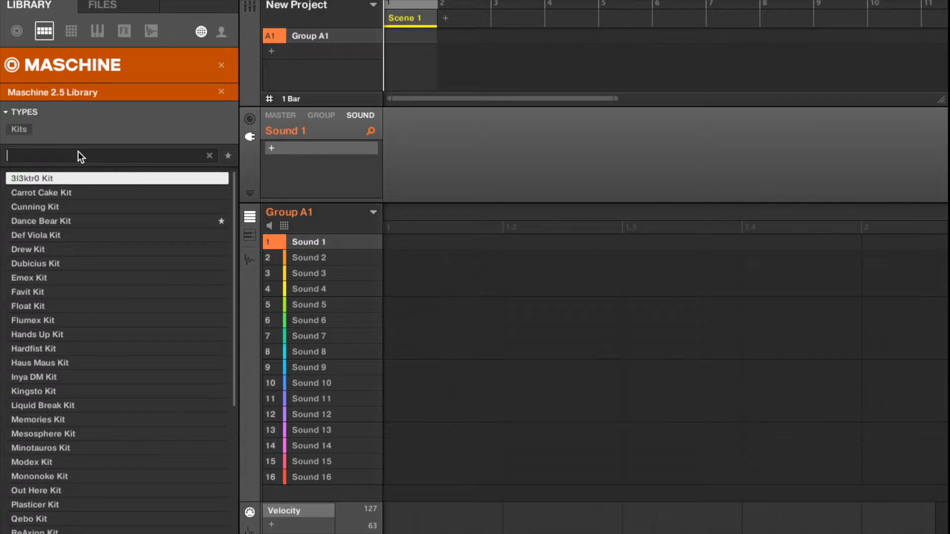
left_click(200, 149)
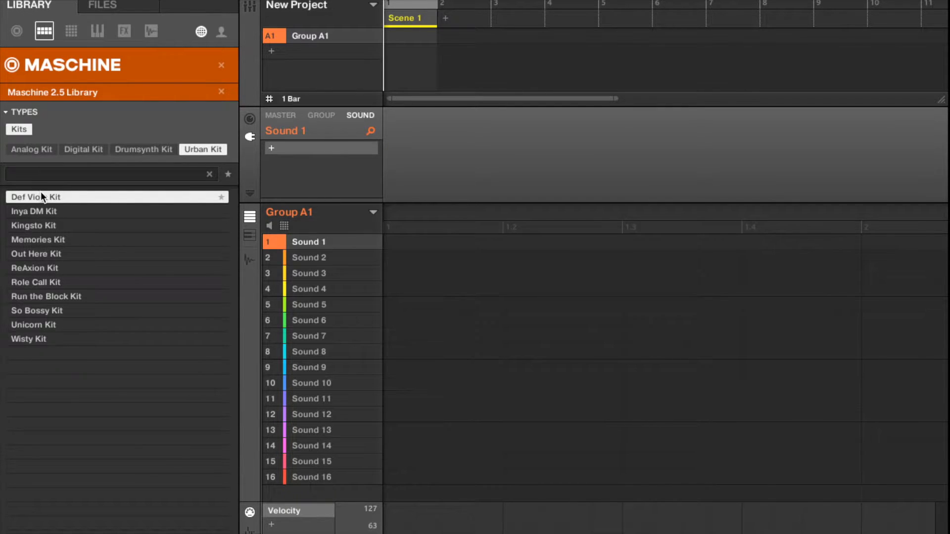
Load Def Viola Kit and record kick and snare hits into Pattern 1, selecting each sound in turn.
double_click(36, 196)
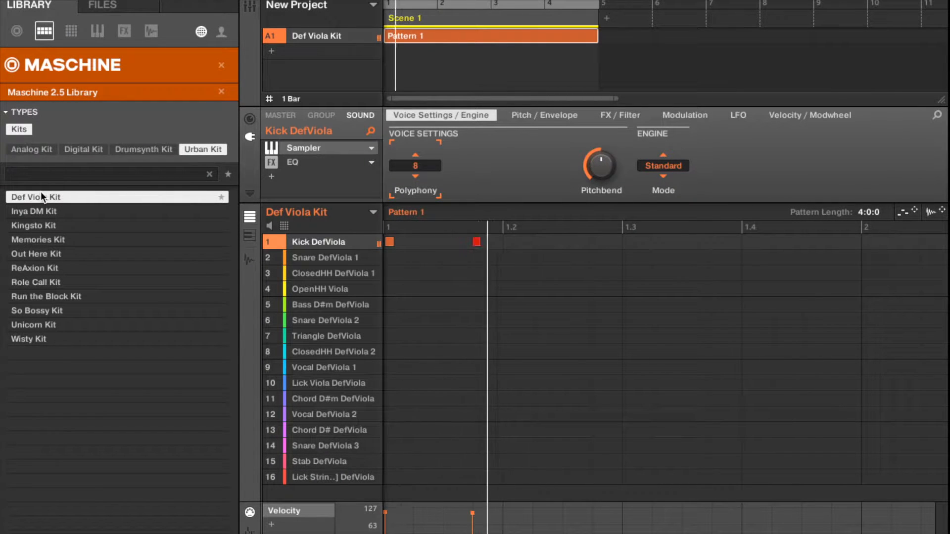
left_click(323, 257)
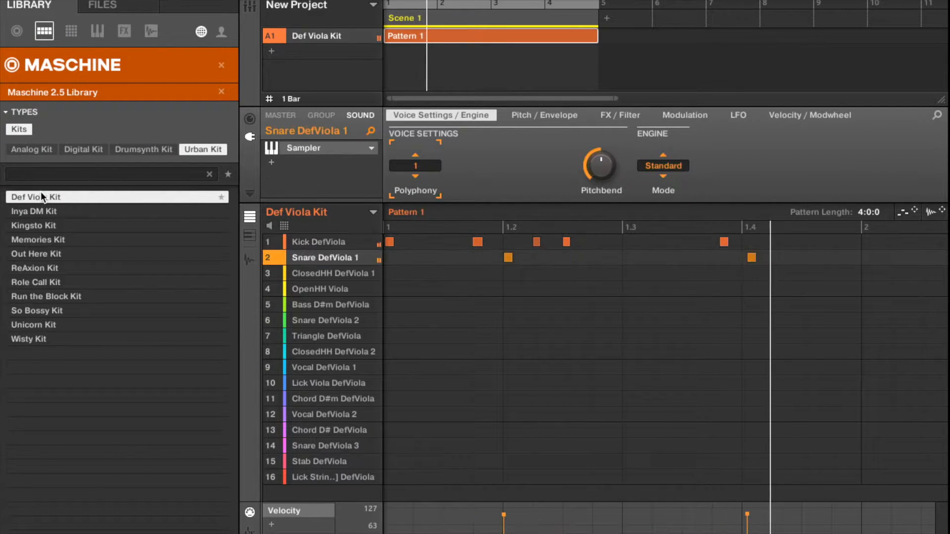
left_click(319, 241)
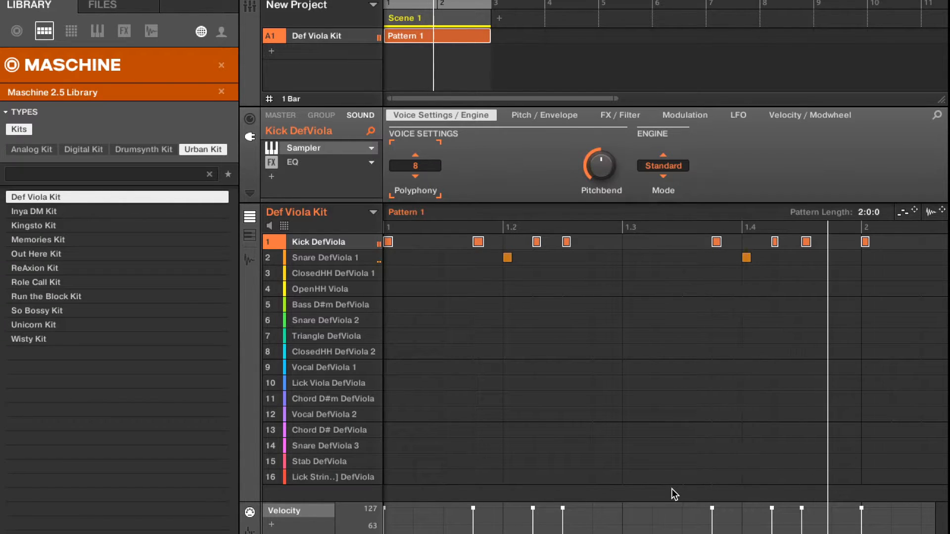
left_click(320, 258)
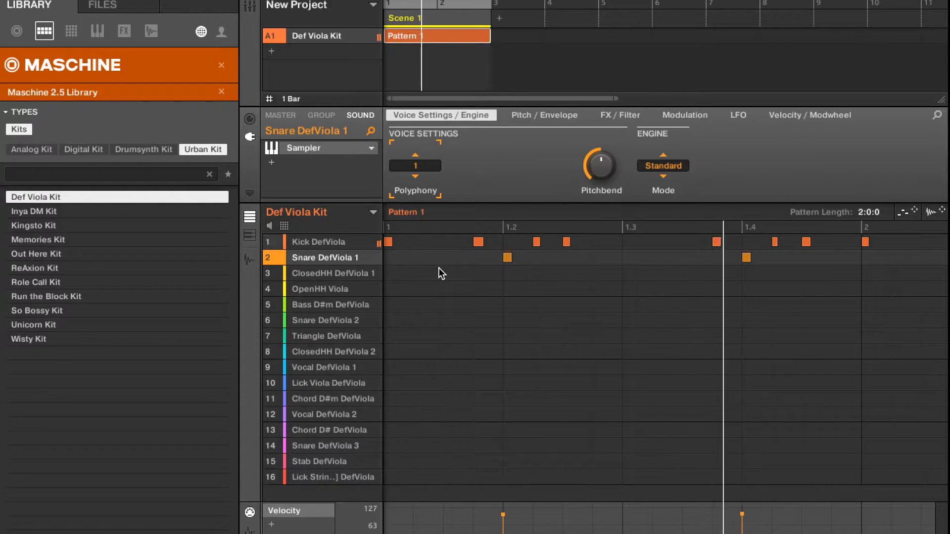
left_click(334, 273)
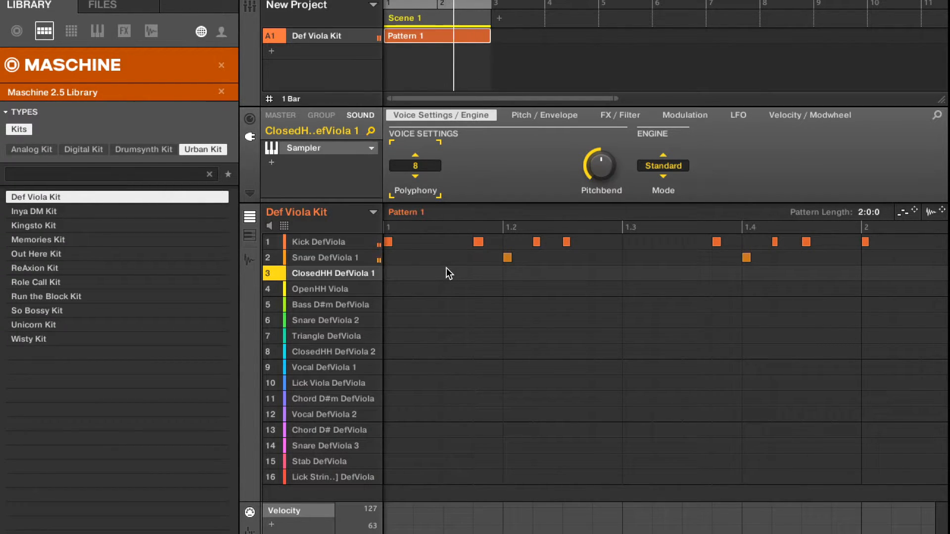
left_click(320, 258)
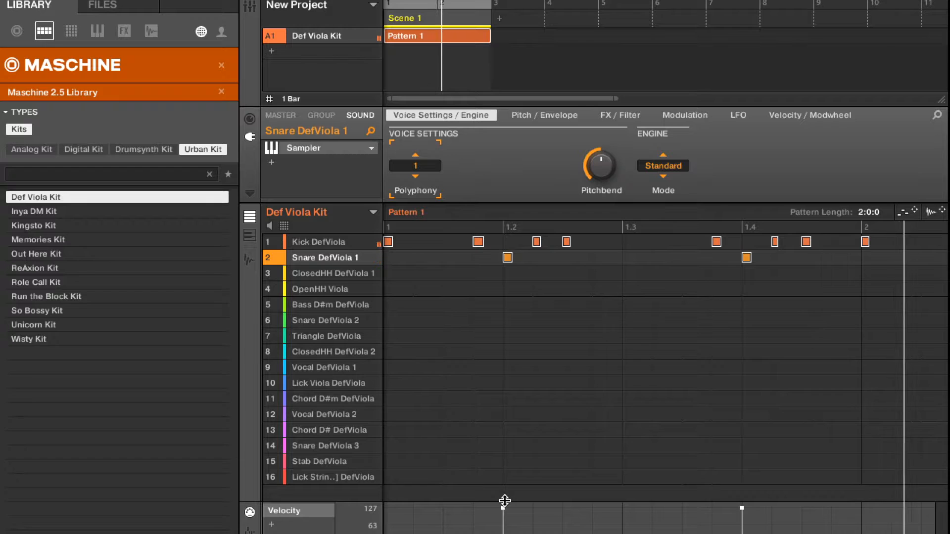
Add Group B1 and load the Vocal C3 Ooo vocal one-shot onto its first sound.
left_click(270, 50)
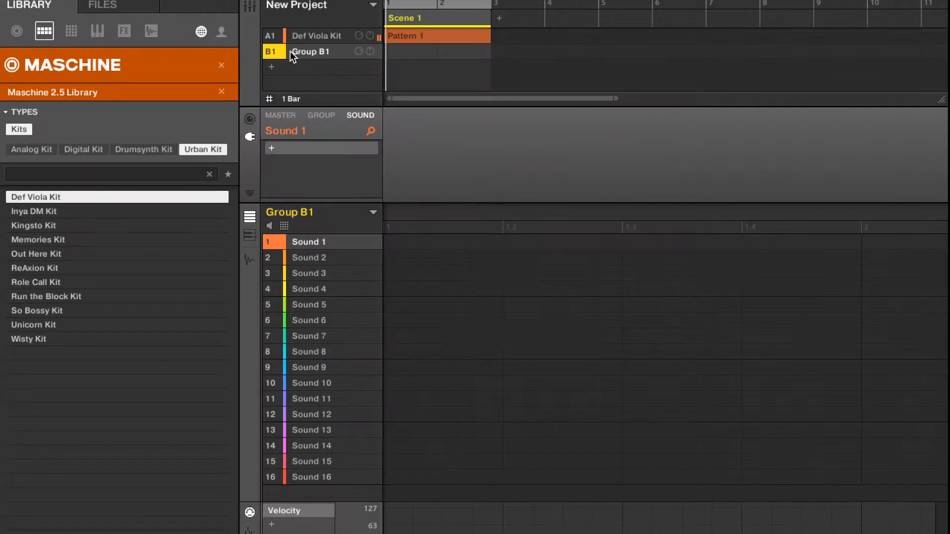
left_click(125, 31)
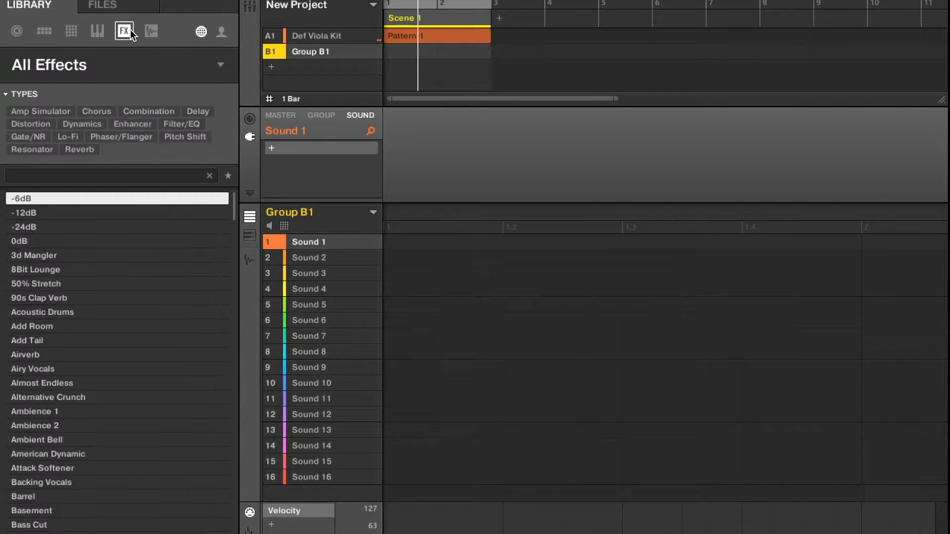
left_click(150, 31)
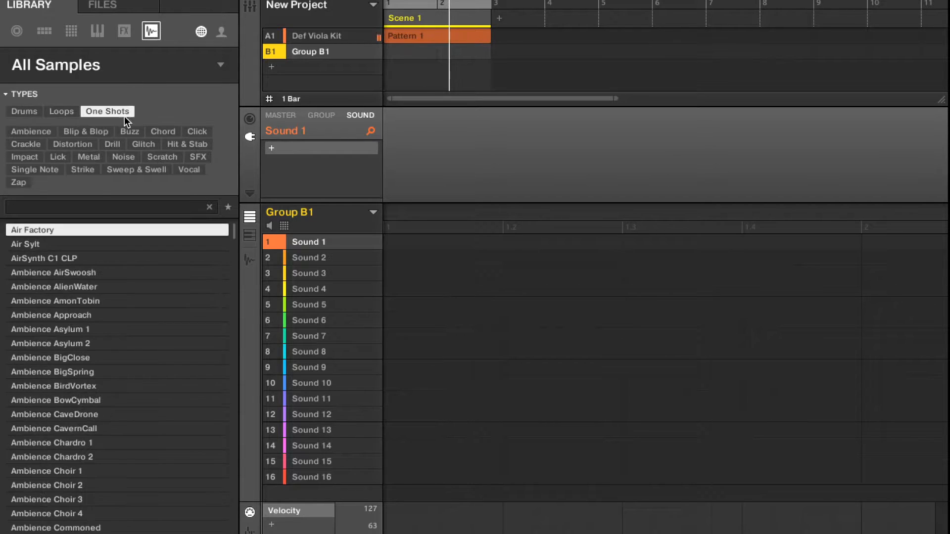
left_click(188, 169)
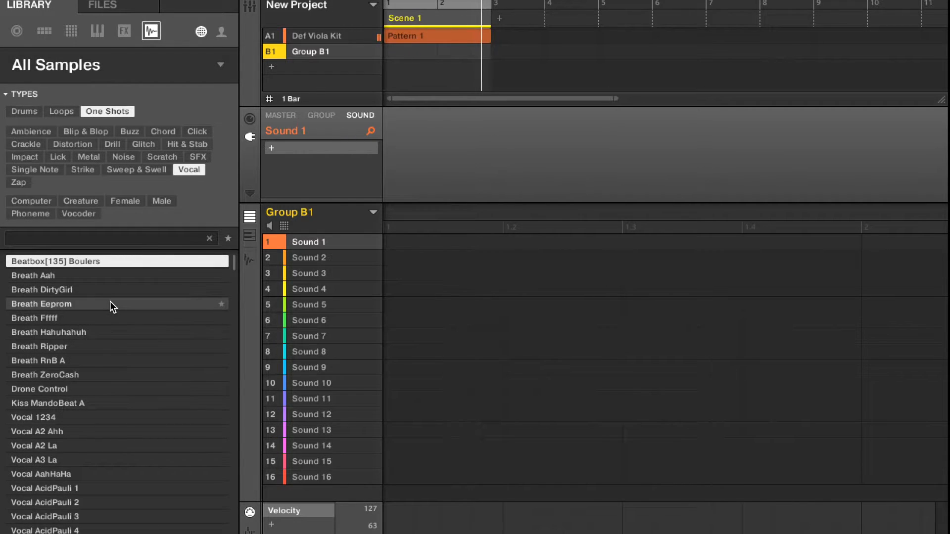
scroll("down", 3)
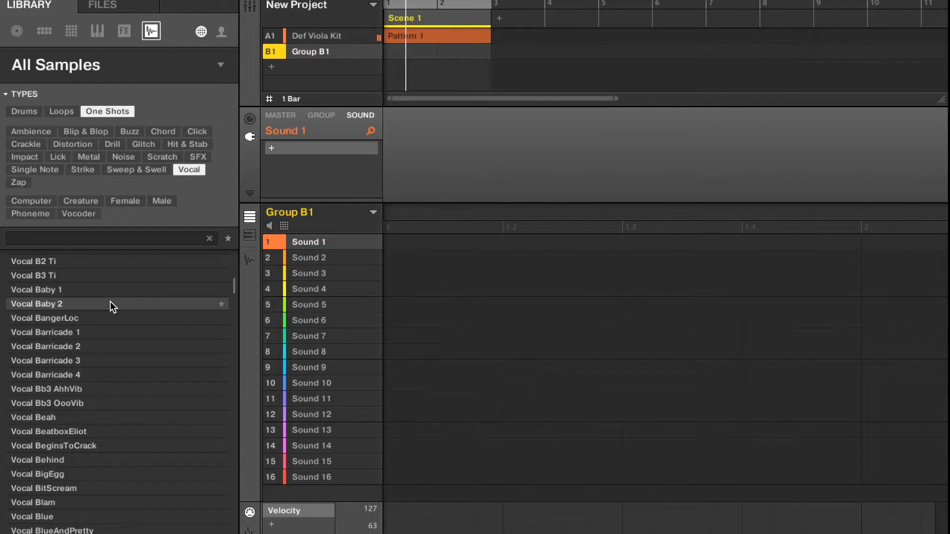
scroll("down", 3)
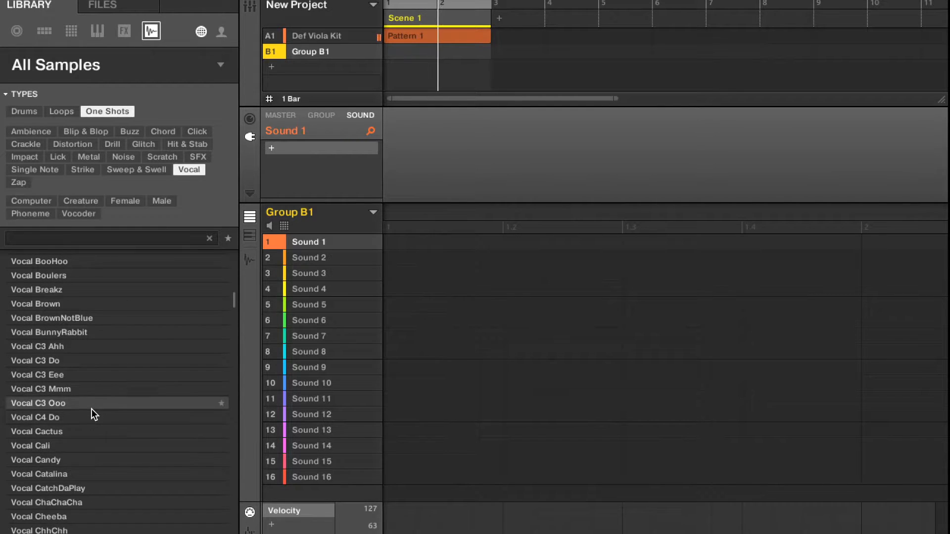
double_click(39, 403)
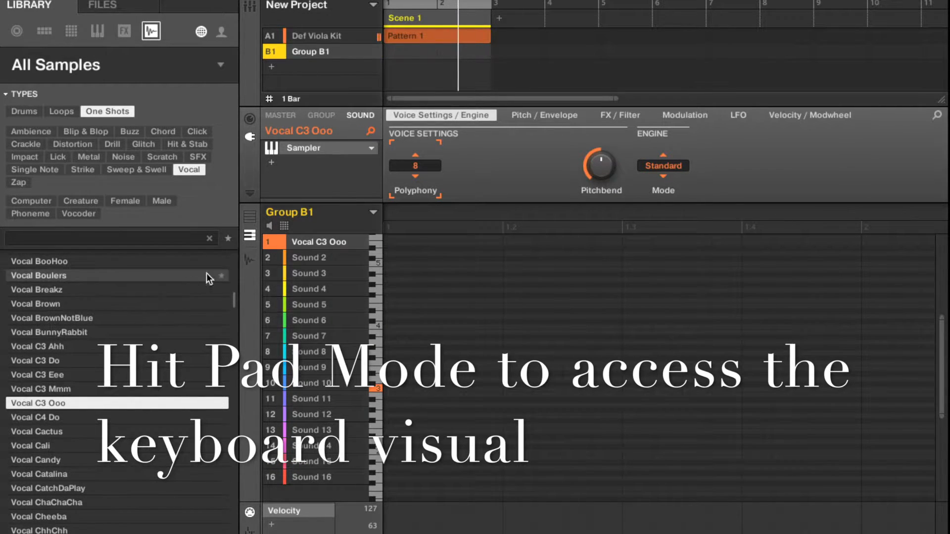
mouse_move(555, 341)
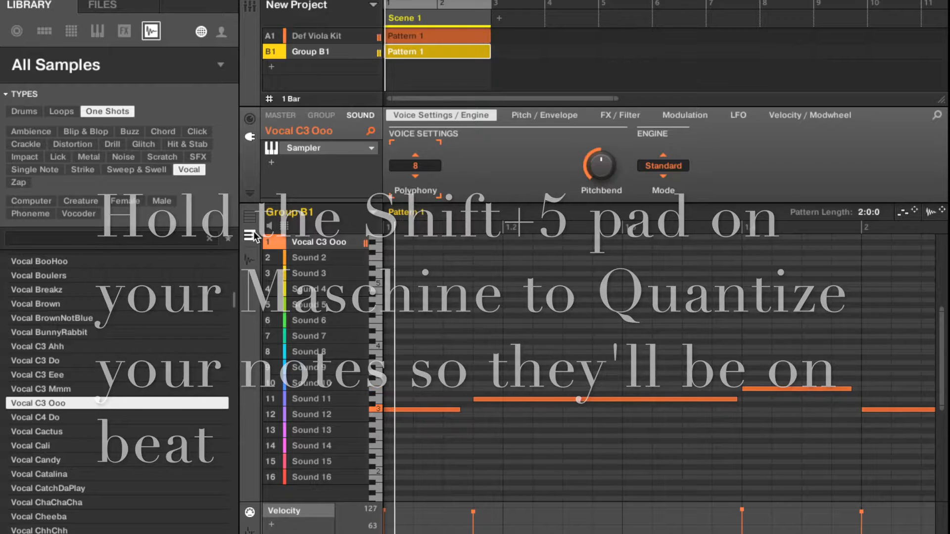
Record and quantize a Vocal C3 Ooo melody in keyboard pad mode into Pattern 1.
left_click(543, 114)
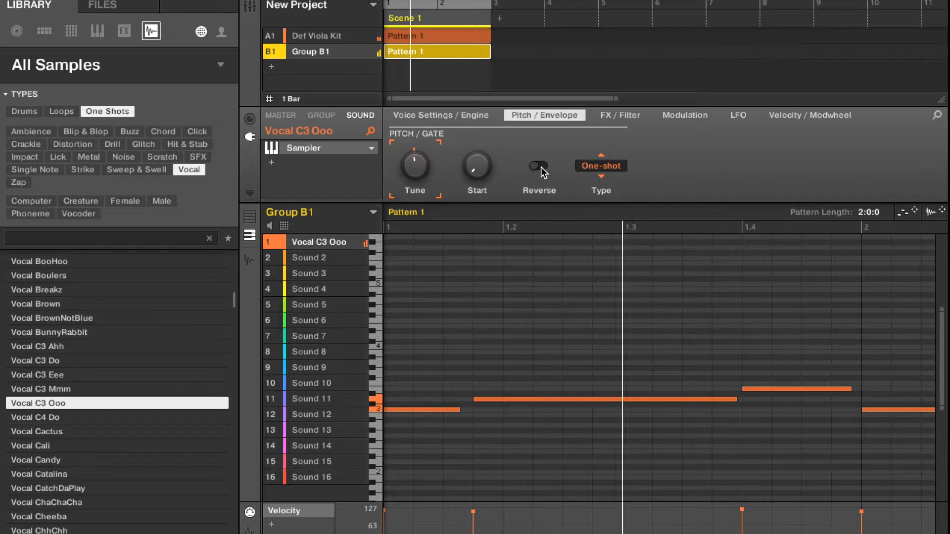
Name Group B1 'vocals' and load the Multi FX preset Dual LFO Filtered Delays into new group C1.
left_click(536, 167)
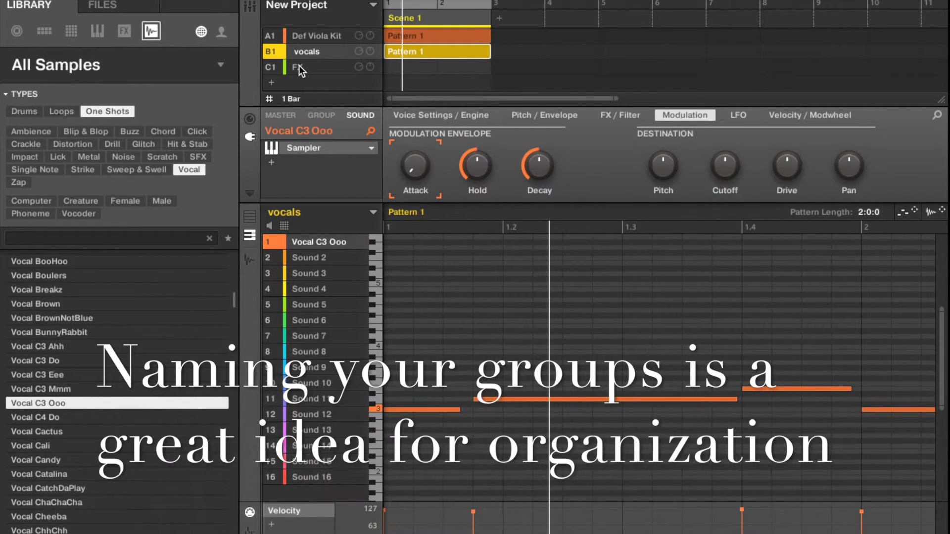
left_click(297, 66)
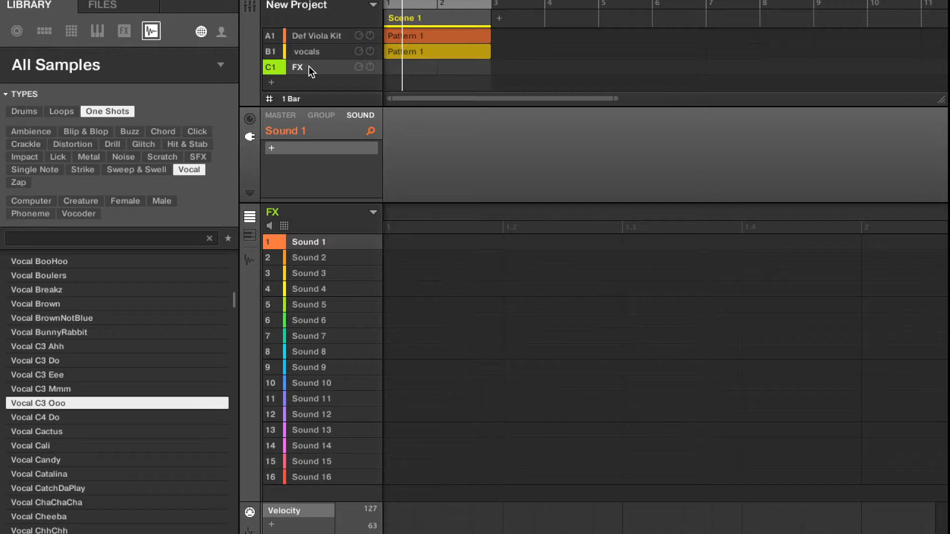
mouse_move(60, 38)
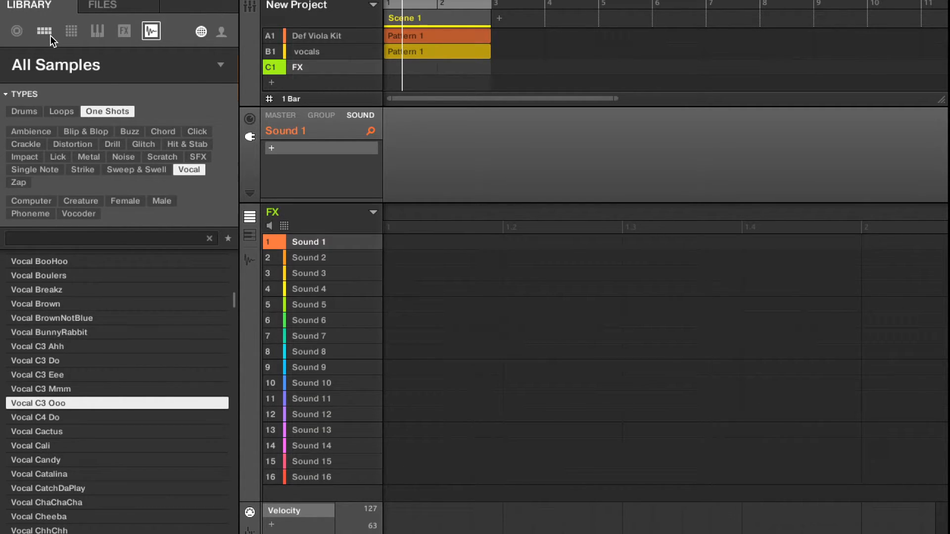
left_click(43, 30)
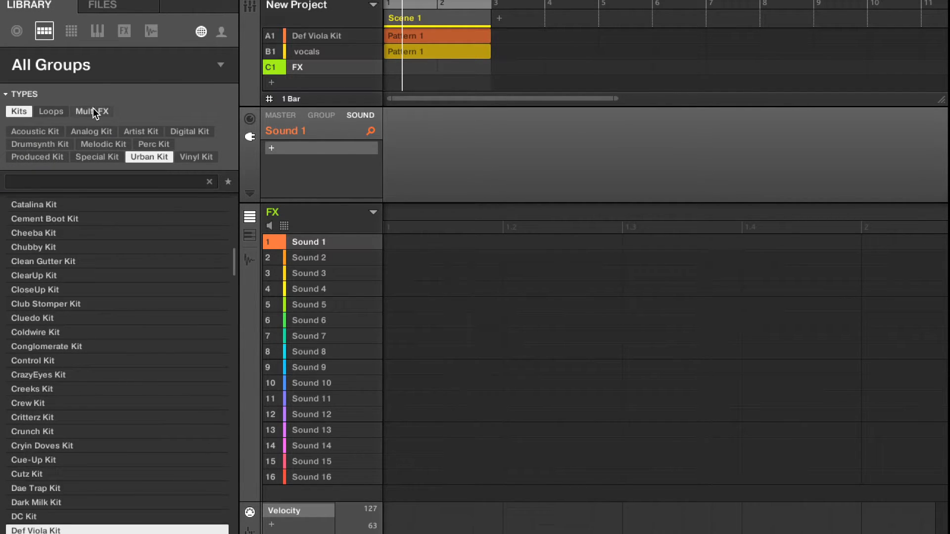
left_click(91, 111)
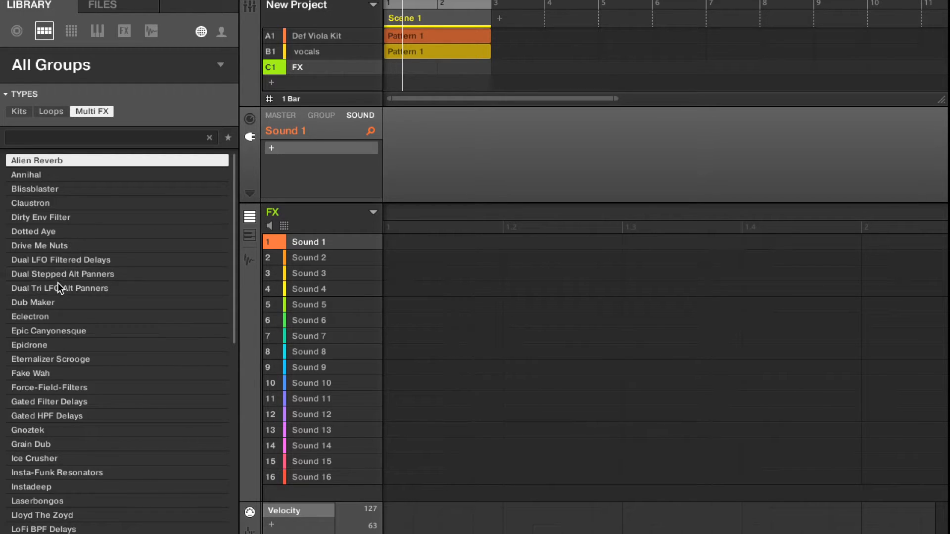
double_click(60, 259)
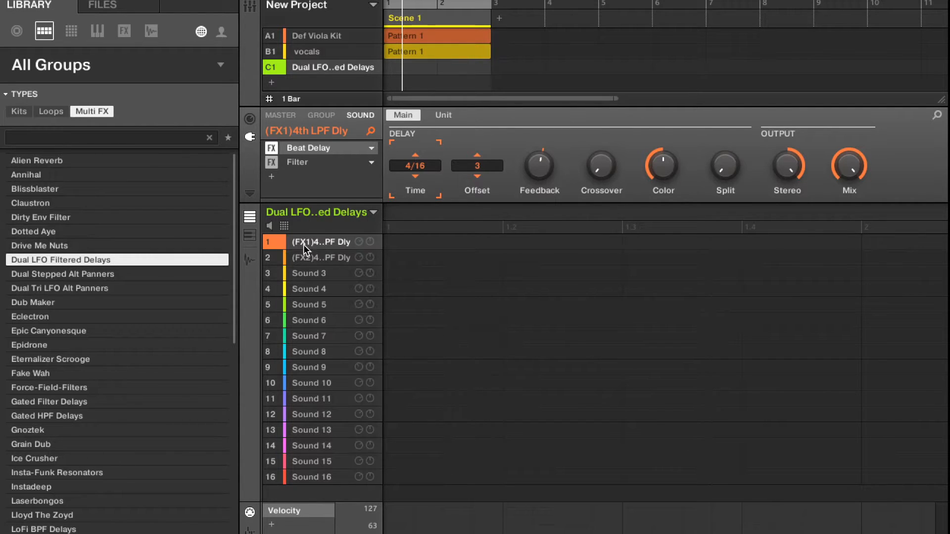
mouse_move(335, 265)
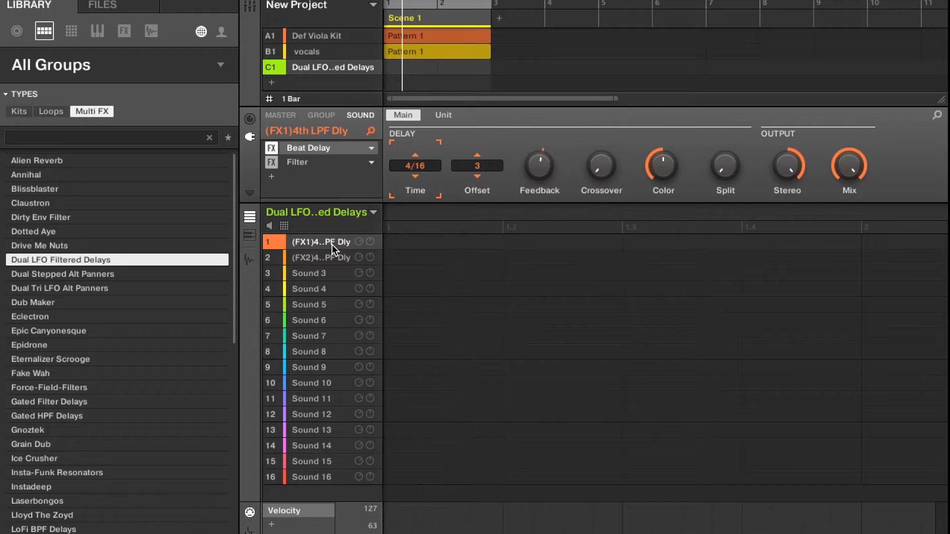
mouse_move(335, 265)
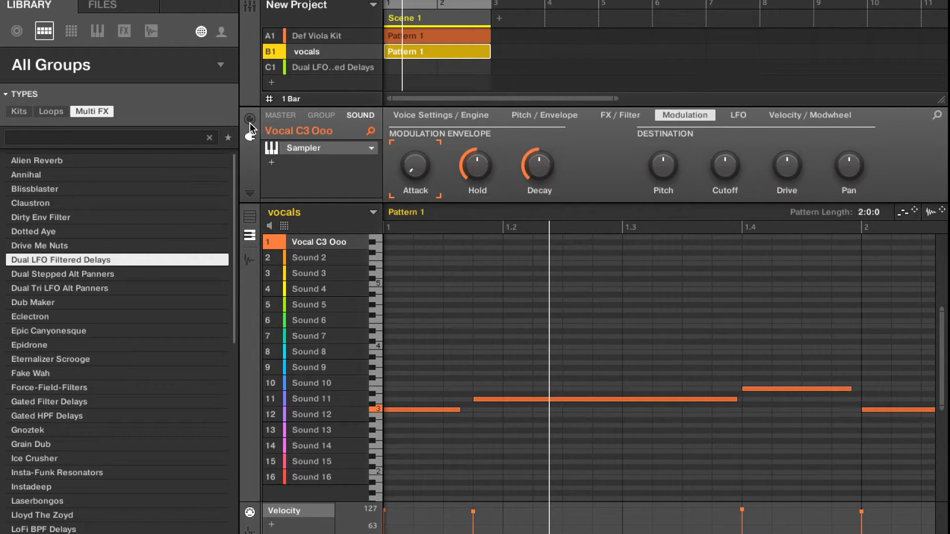
Set the Vocal C3 Ooo sound's Output Dest. to C1 - Dual LFO Filtered Delays.
left_click(249, 120)
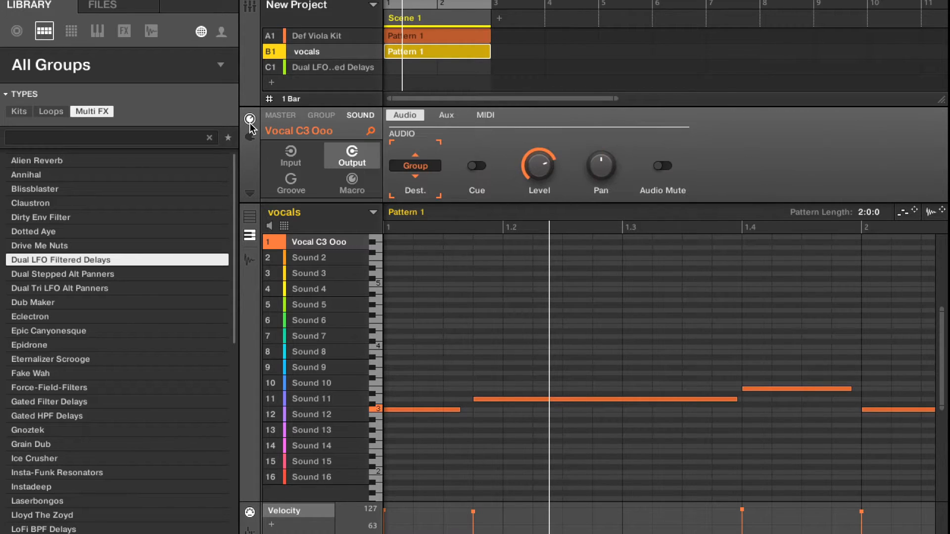
mouse_move(258, 132)
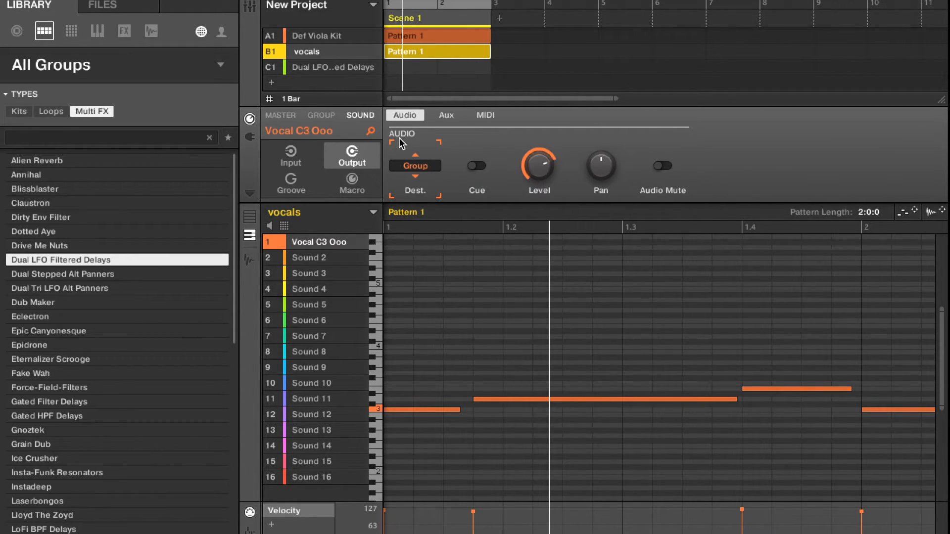
mouse_move(422, 170)
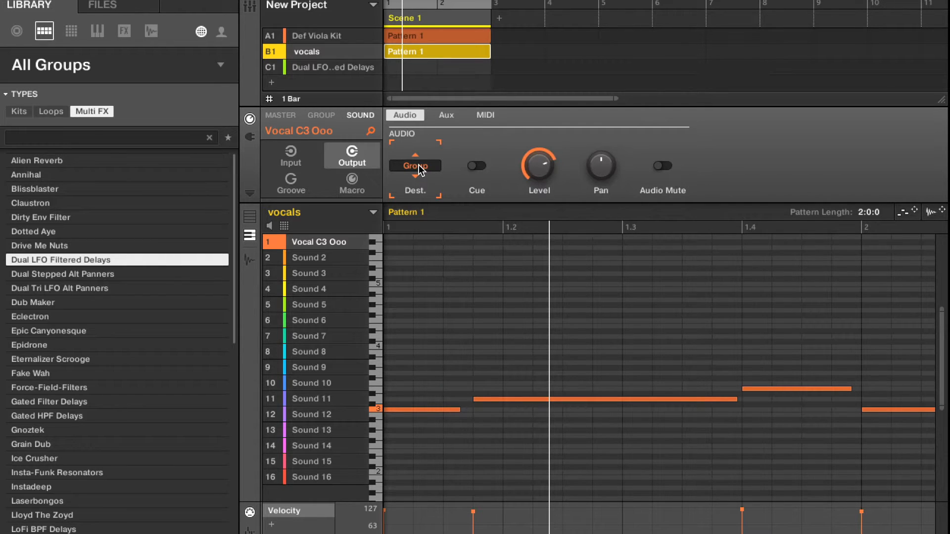
left_click(414, 165)
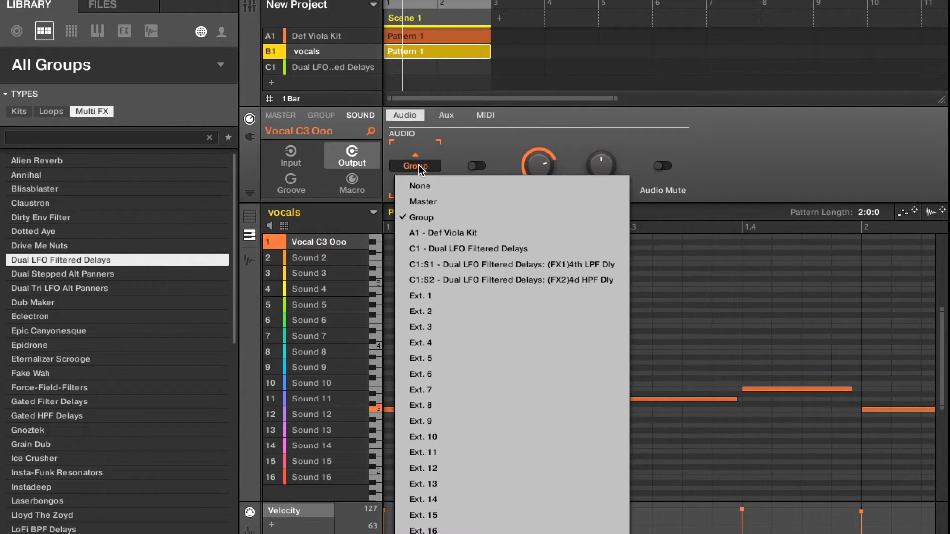
mouse_move(437, 217)
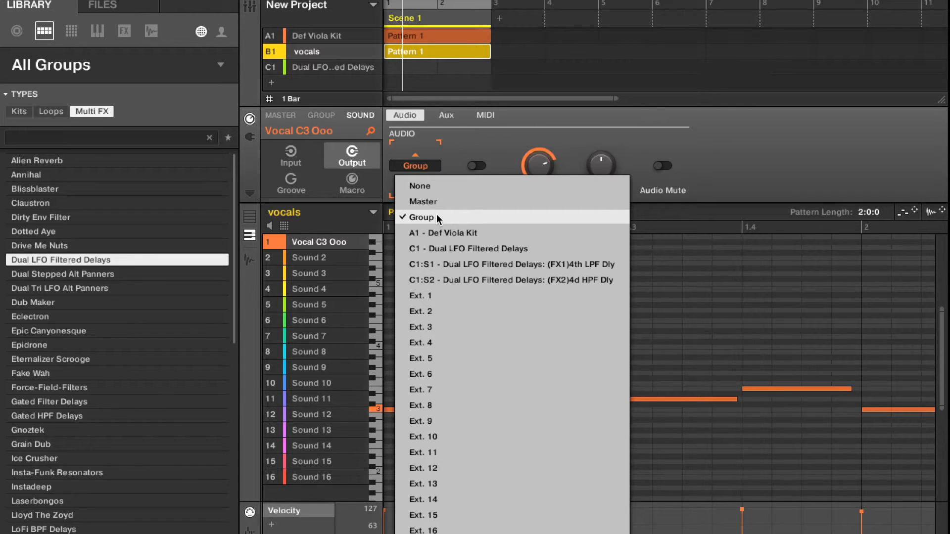
mouse_move(454, 248)
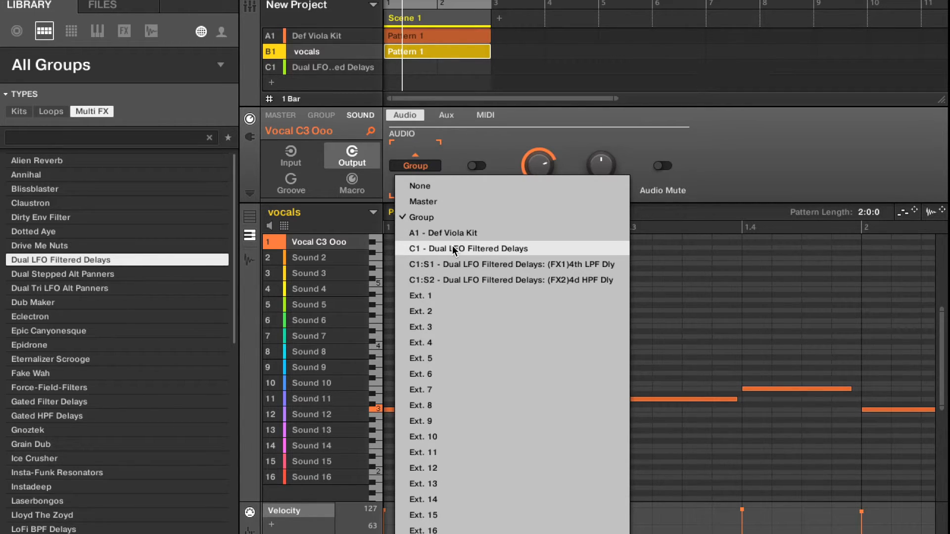
mouse_move(456, 254)
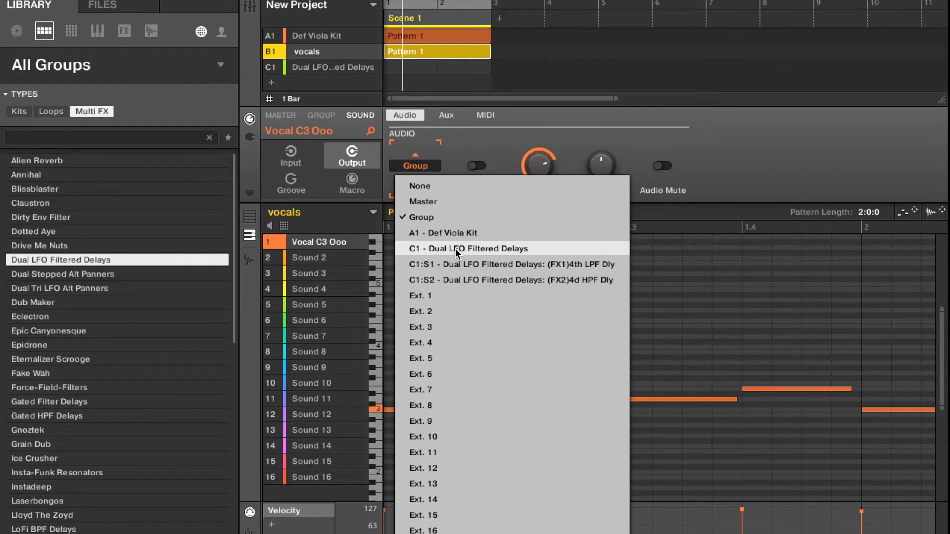
left_click(466, 248)
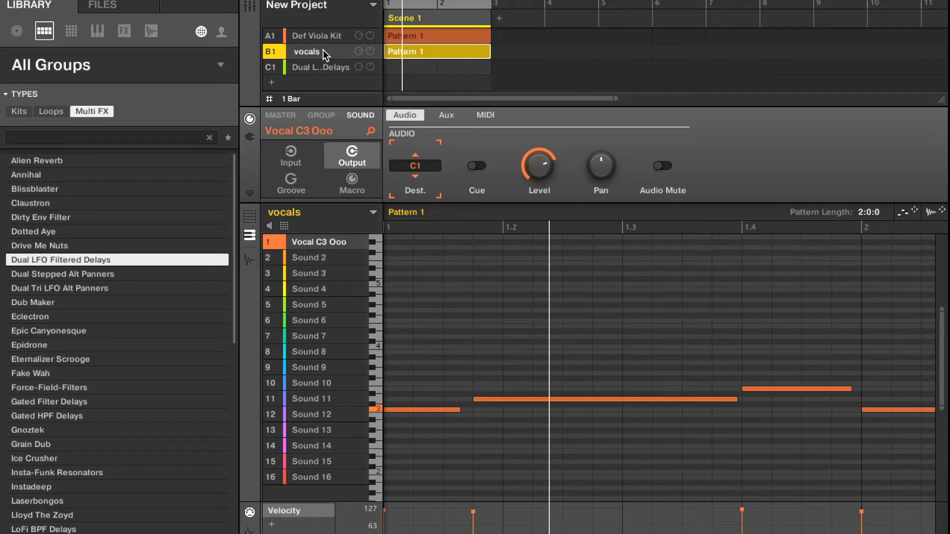
mouse_move(317, 72)
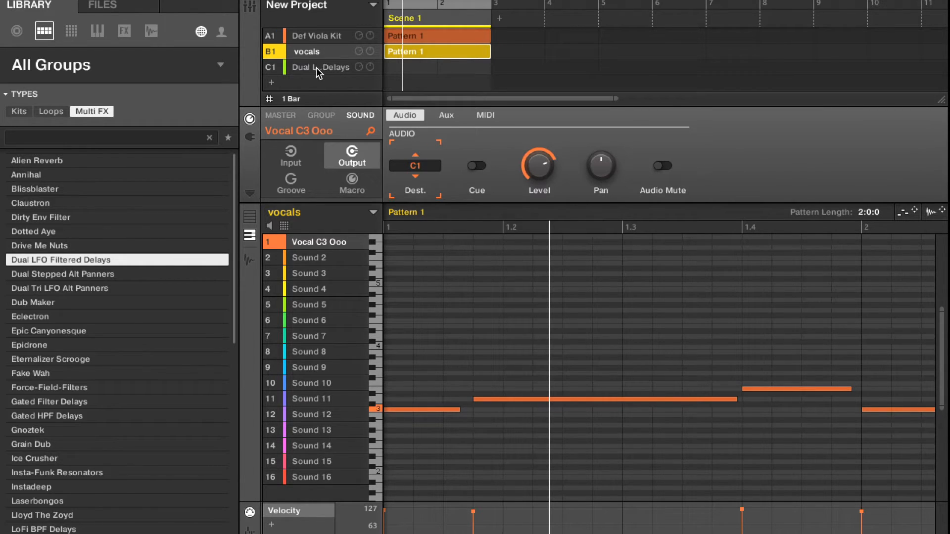
mouse_move(315, 66)
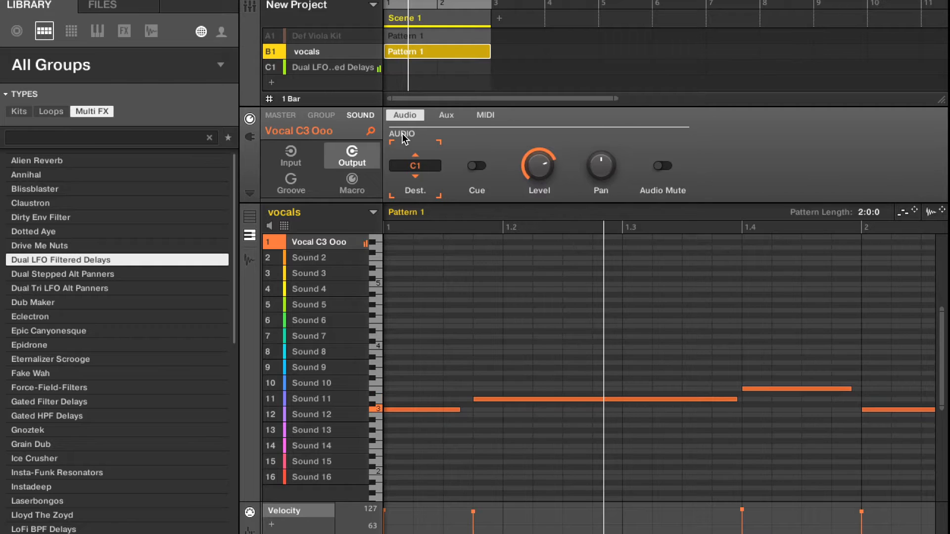
Reroute the vocal output to C1:S2 (FX2)4d HPF Dly and show that delay sound's chain.
left_click(414, 165)
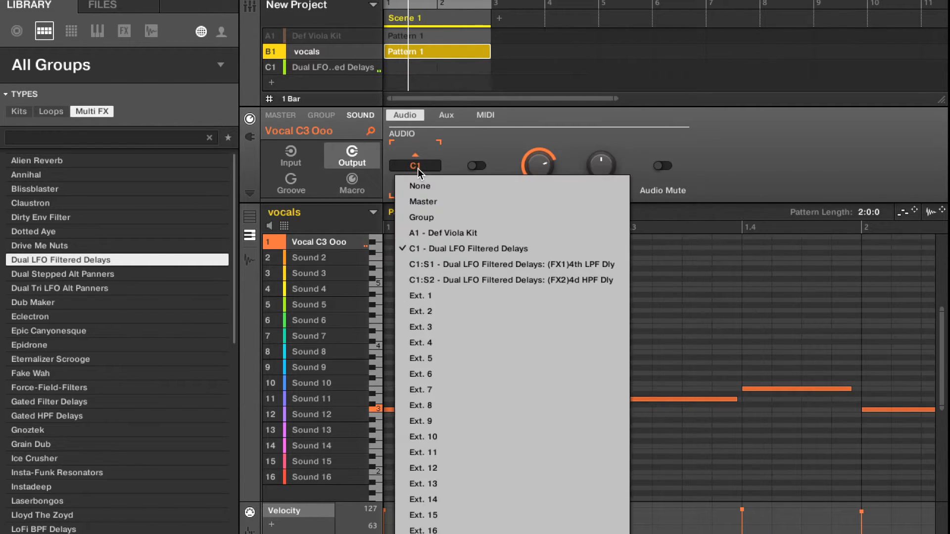
left_click(504, 264)
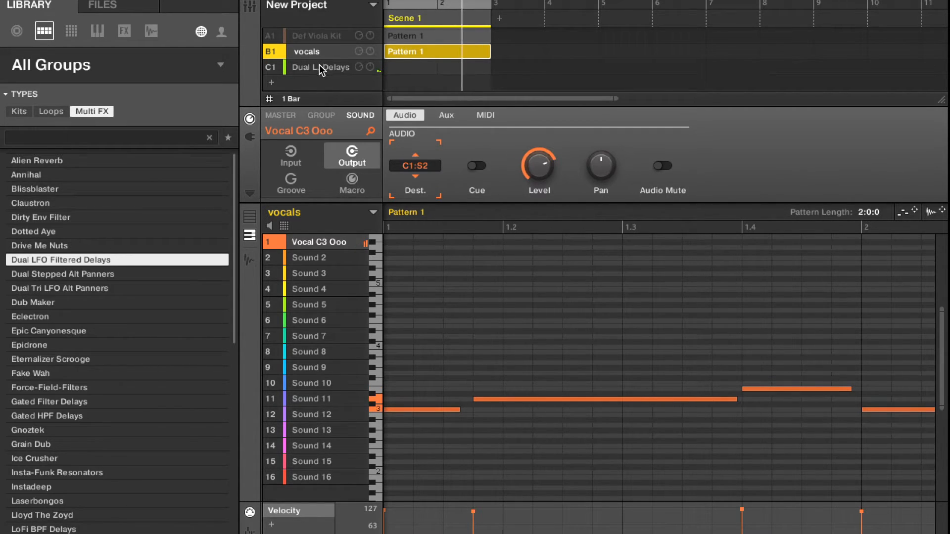
left_click(320, 67)
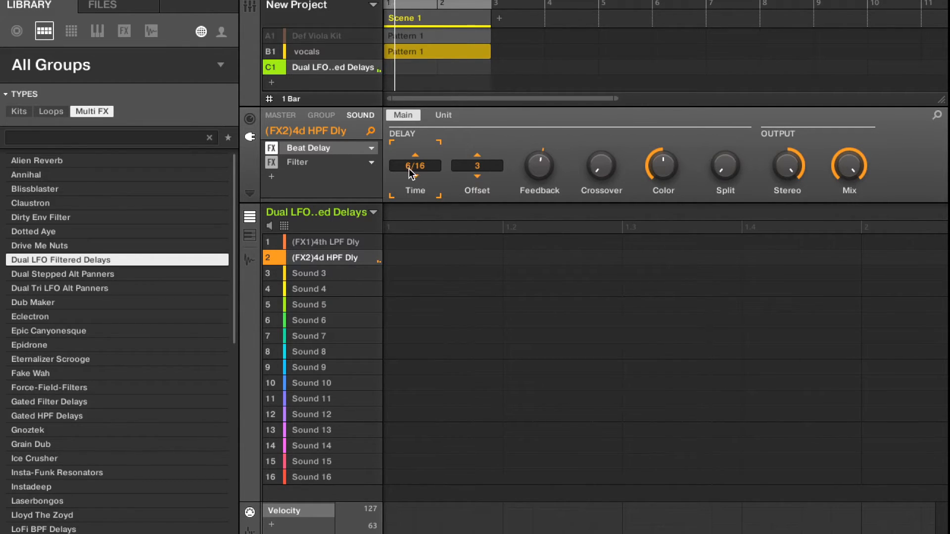
Add Compressor and Reverb to the delay sound and rename group C1 'FX DELAY'.
left_click(297, 162)
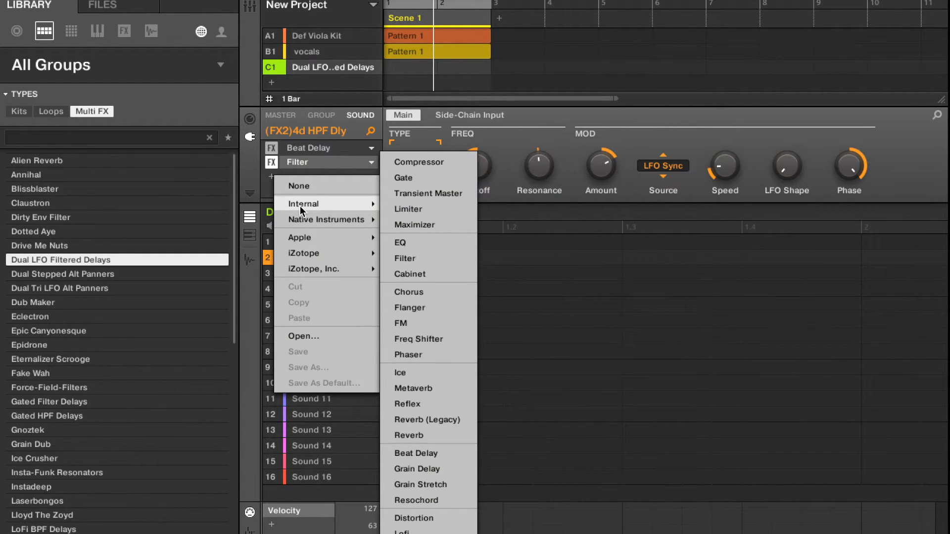
left_click(419, 162)
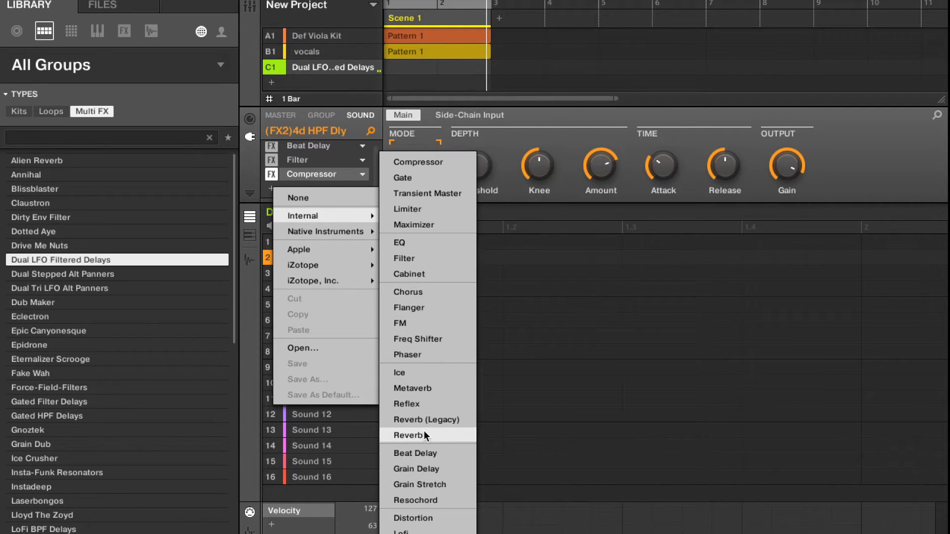
left_click(410, 435)
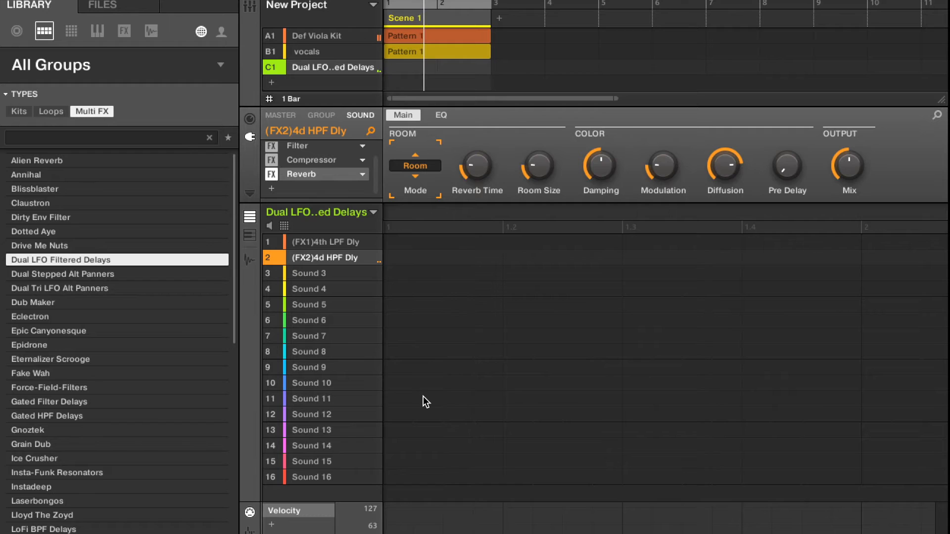
left_click(415, 165)
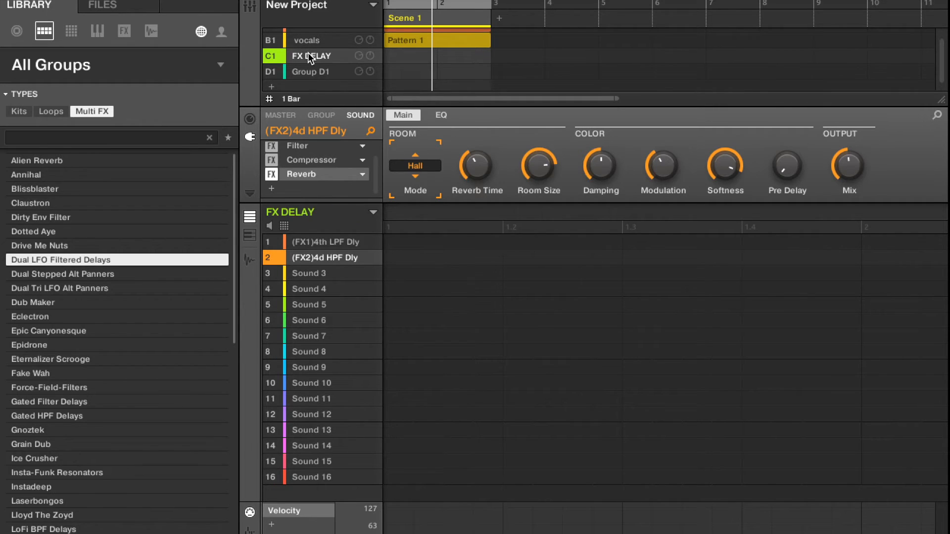
Name Group D1 'My FX' and load the Acoustic Drums reverb preset onto it.
left_click(310, 68)
type("M")
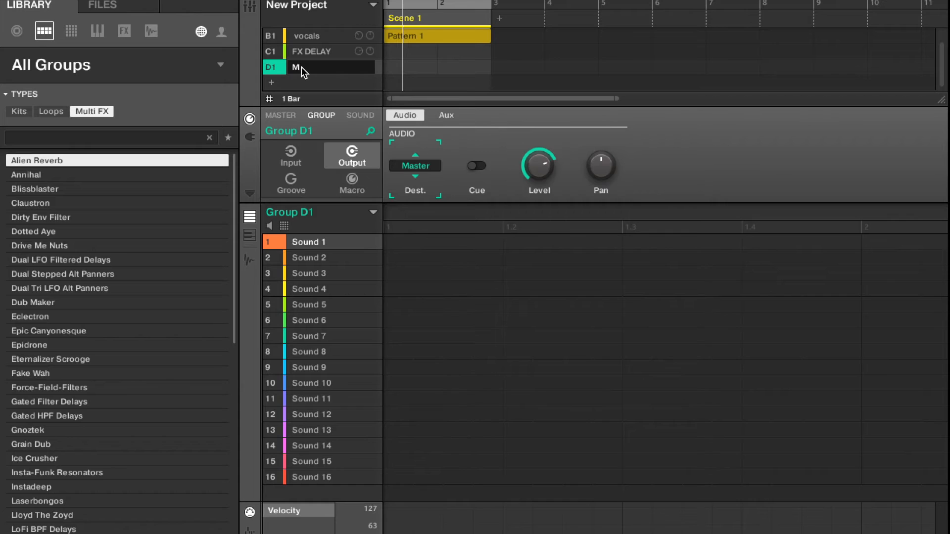
type("FX")
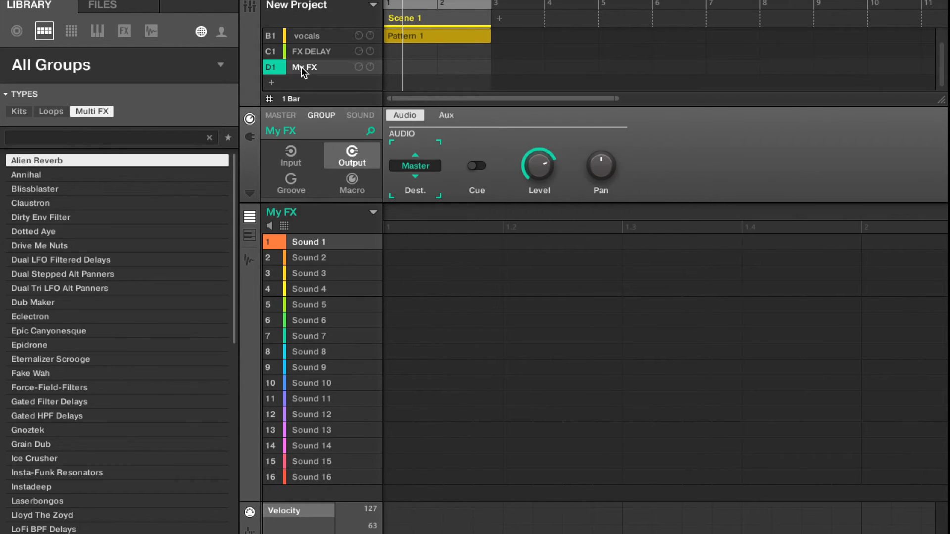
left_click(97, 30)
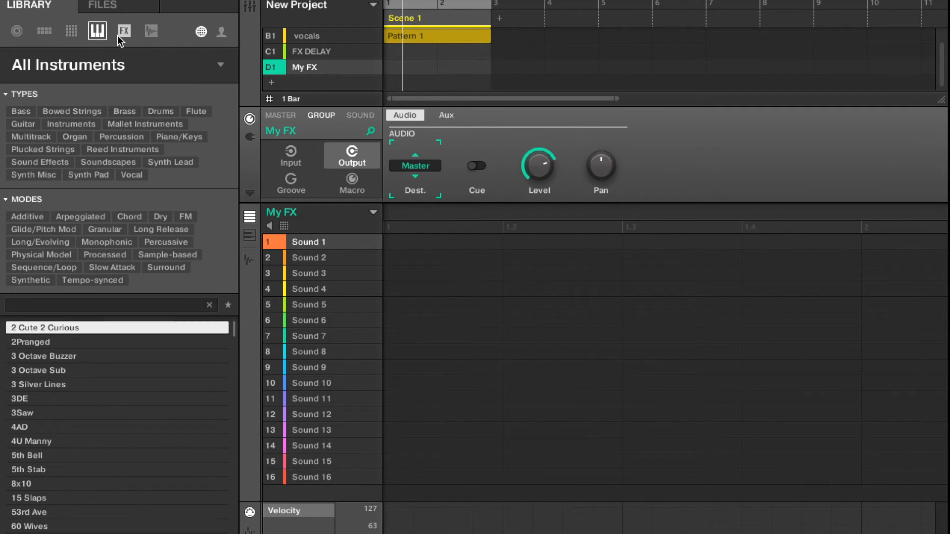
mouse_move(119, 33)
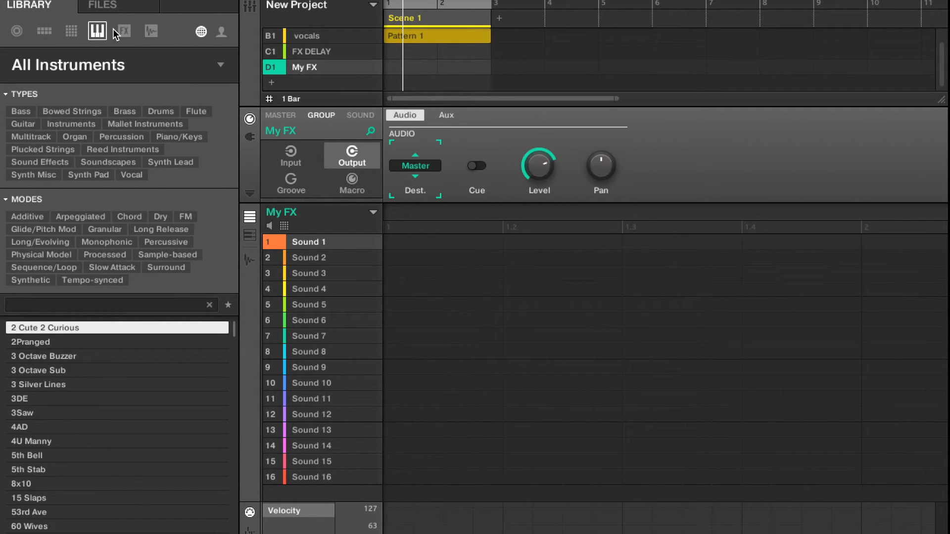
left_click(124, 30)
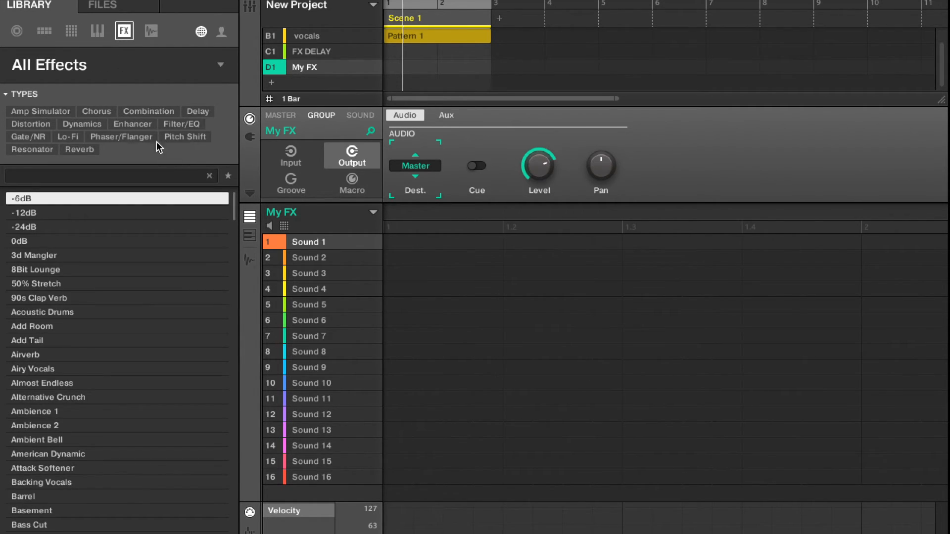
mouse_move(96, 112)
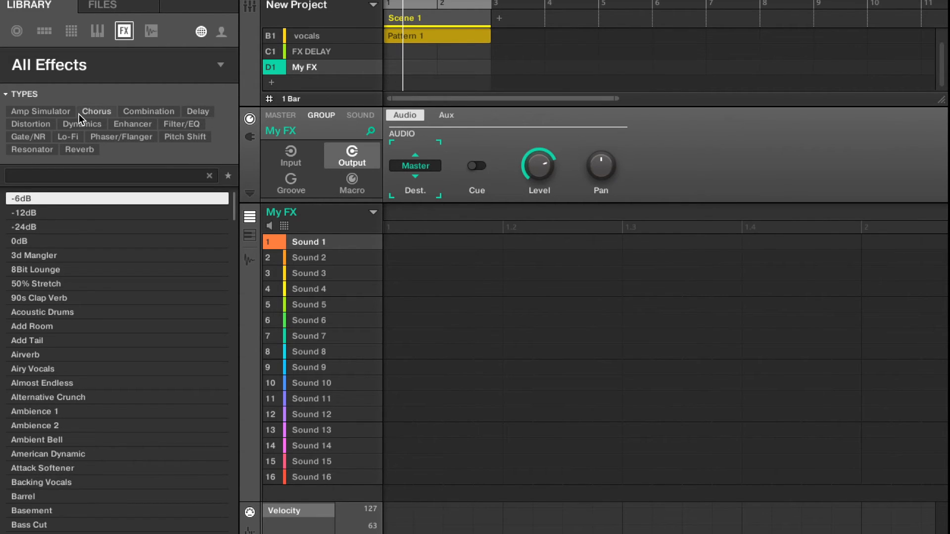
left_click(79, 150)
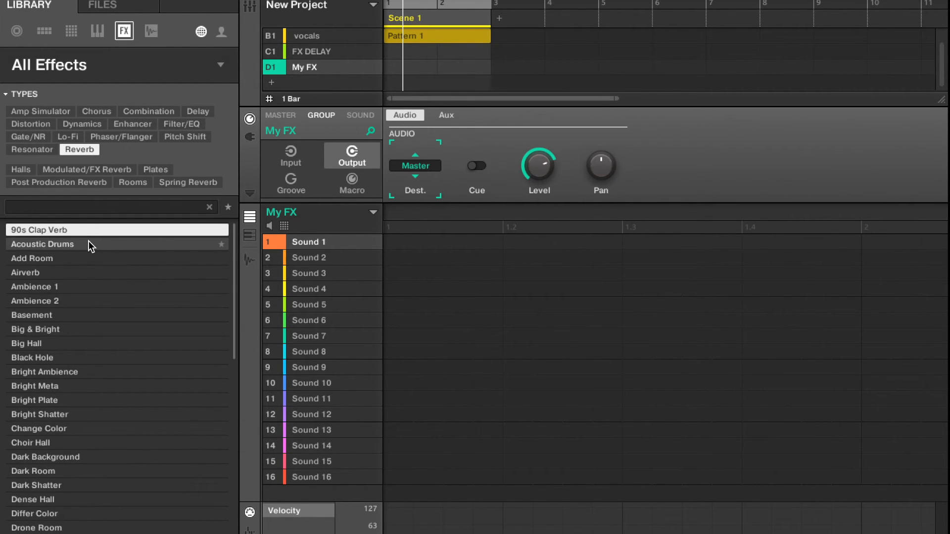
double_click(43, 244)
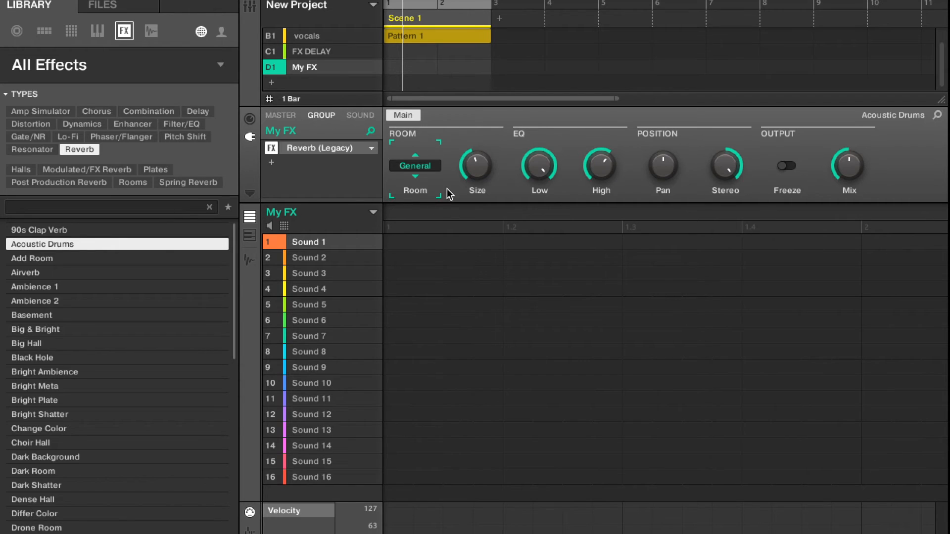
mouse_move(469, 188)
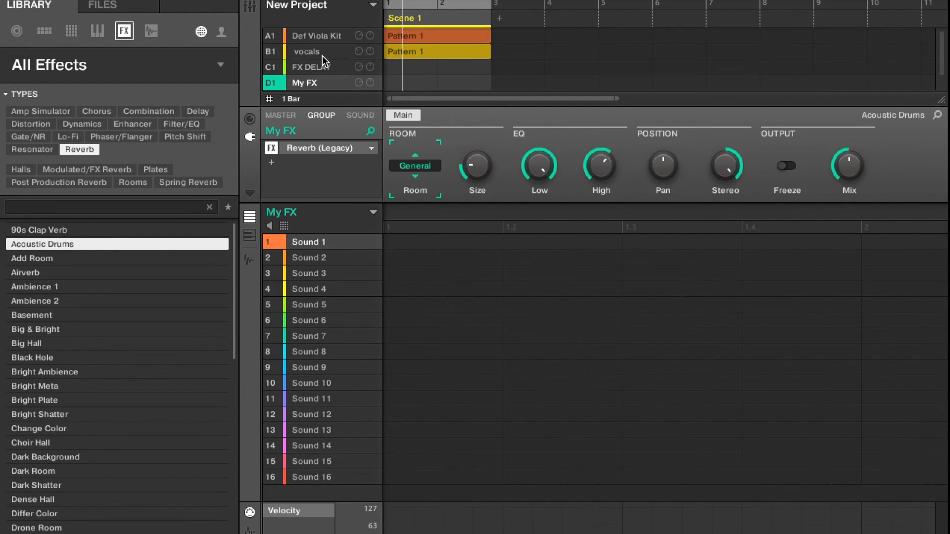
Set Def Viola Kit's Output Dest. to D1 My FX and raise the reverb Size to 73%.
left_click(314, 35)
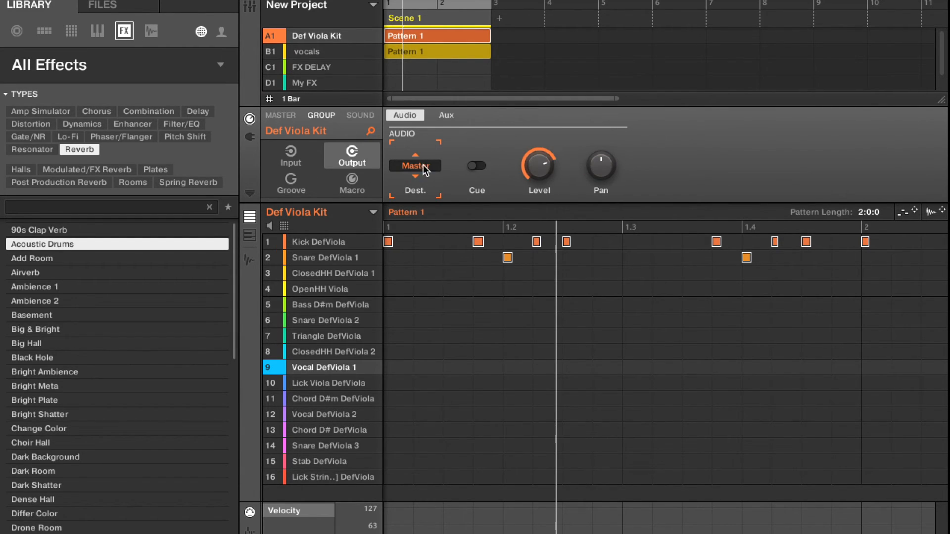
mouse_move(306, 55)
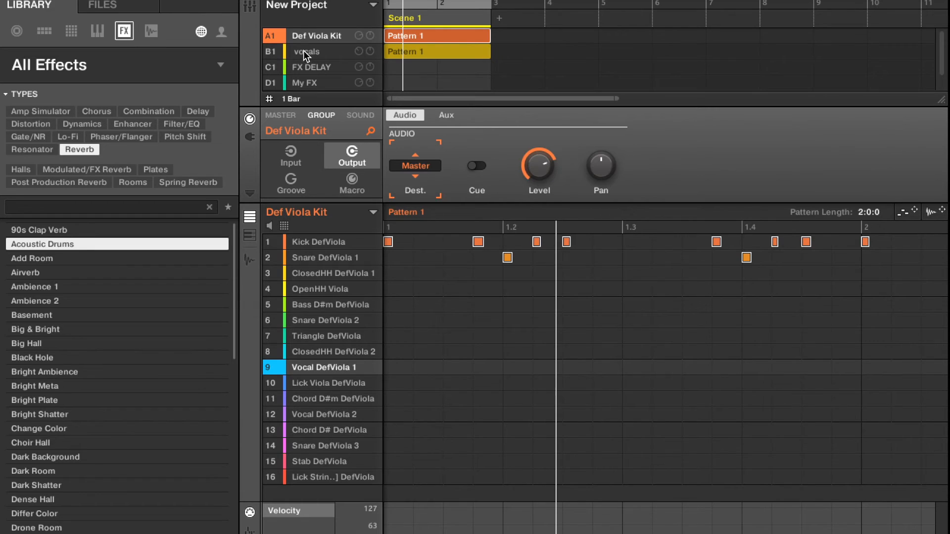
mouse_move(415, 168)
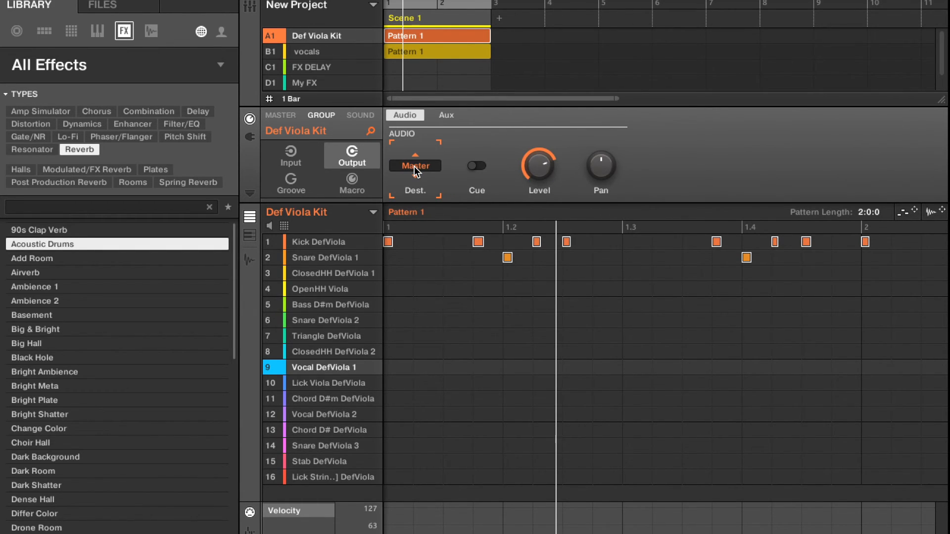
left_click(415, 165)
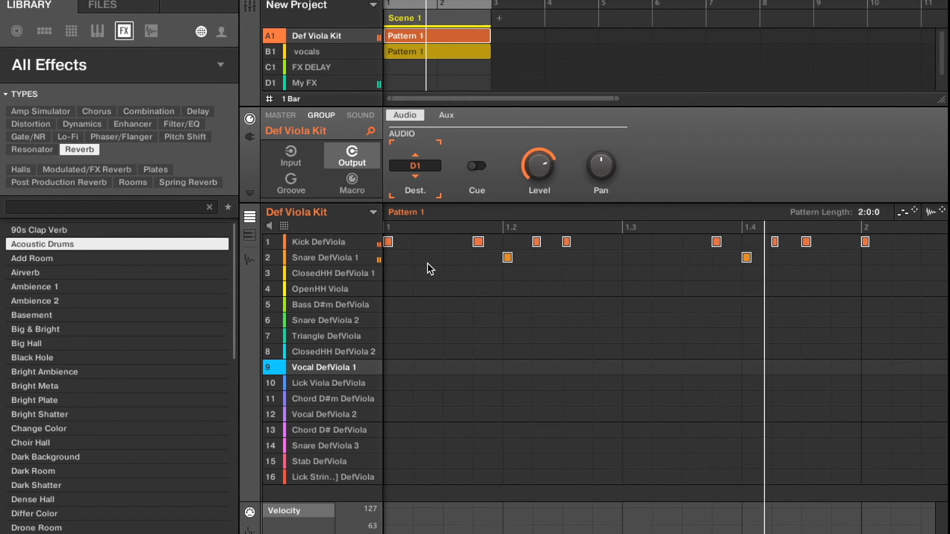
left_click(304, 83)
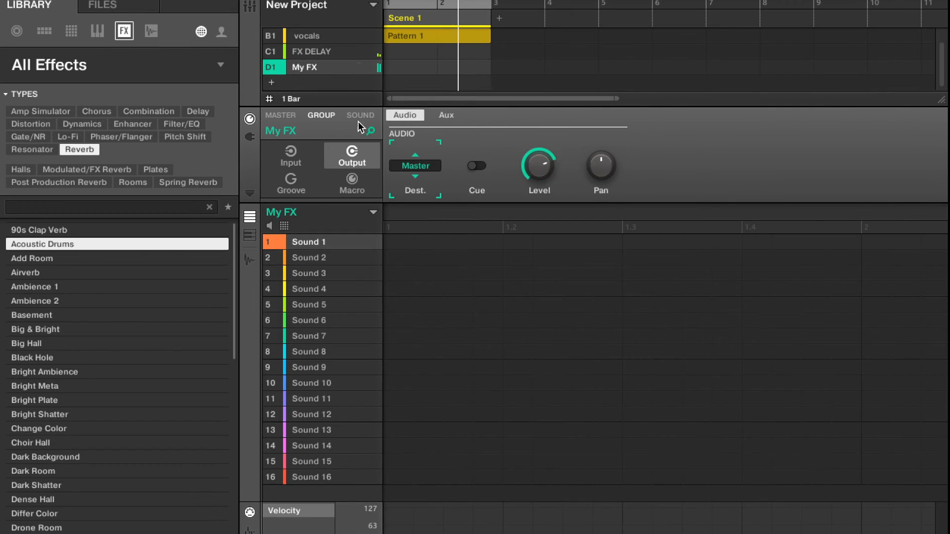
mouse_move(256, 136)
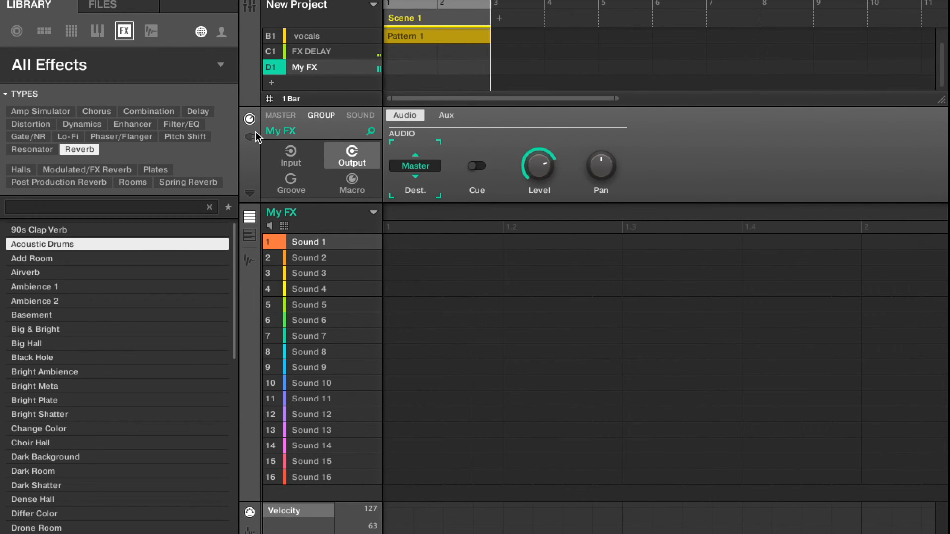
double_click(43, 244)
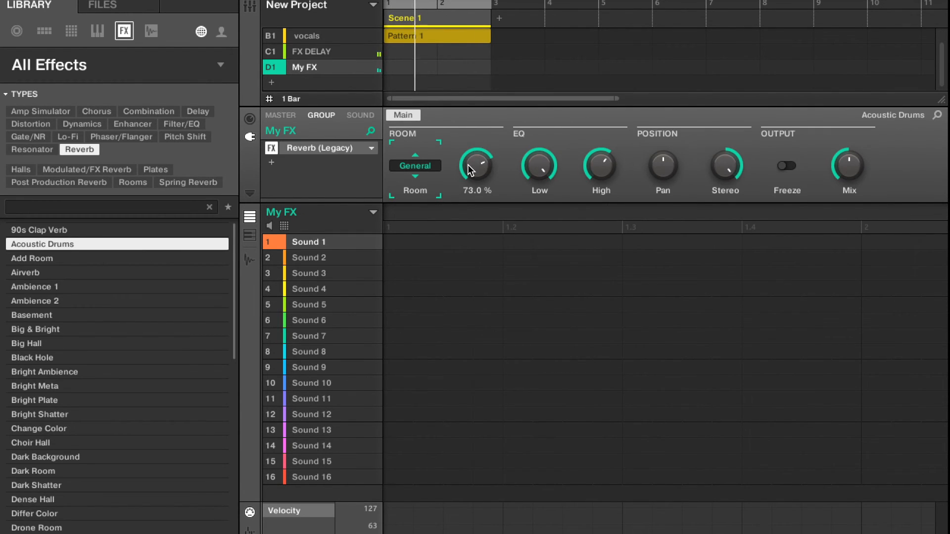